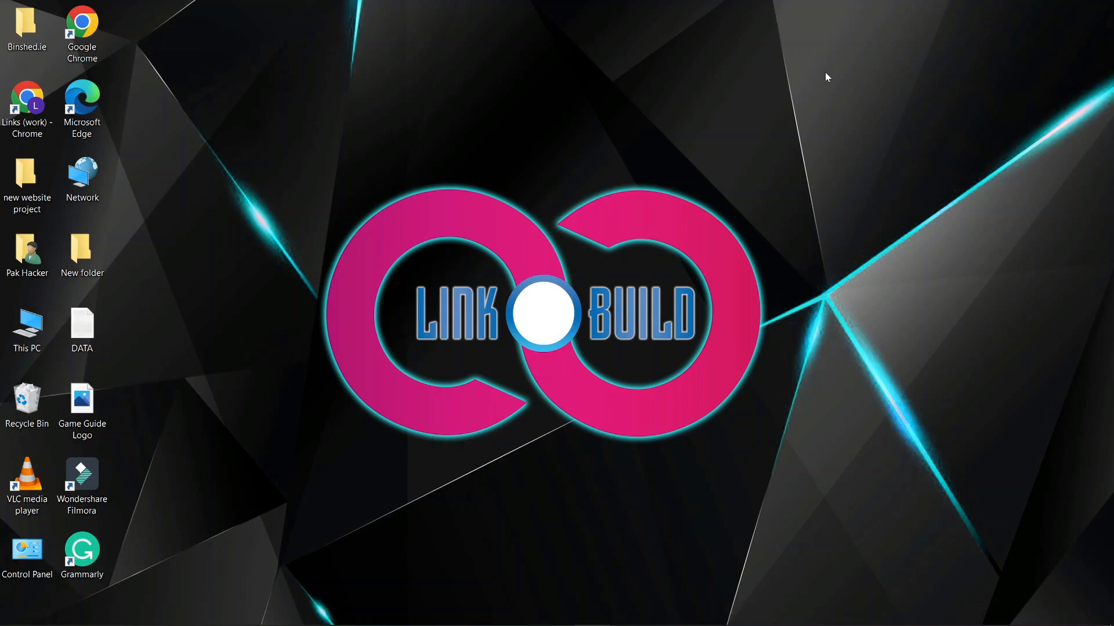
mouse_move(461, 620)
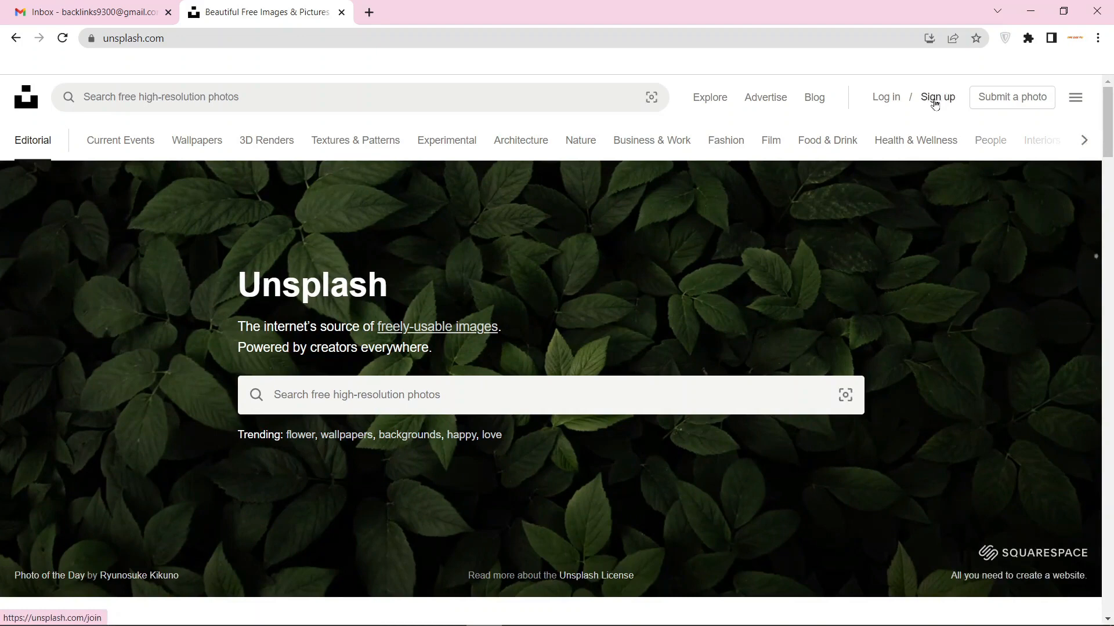
click(937, 97)
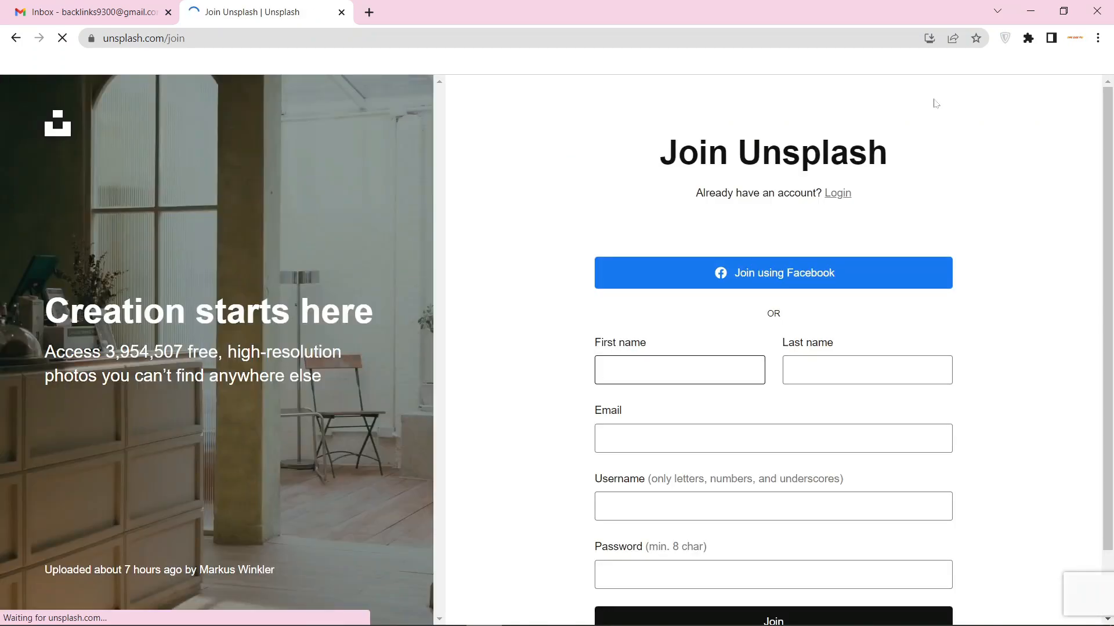
scroll(down, 3)
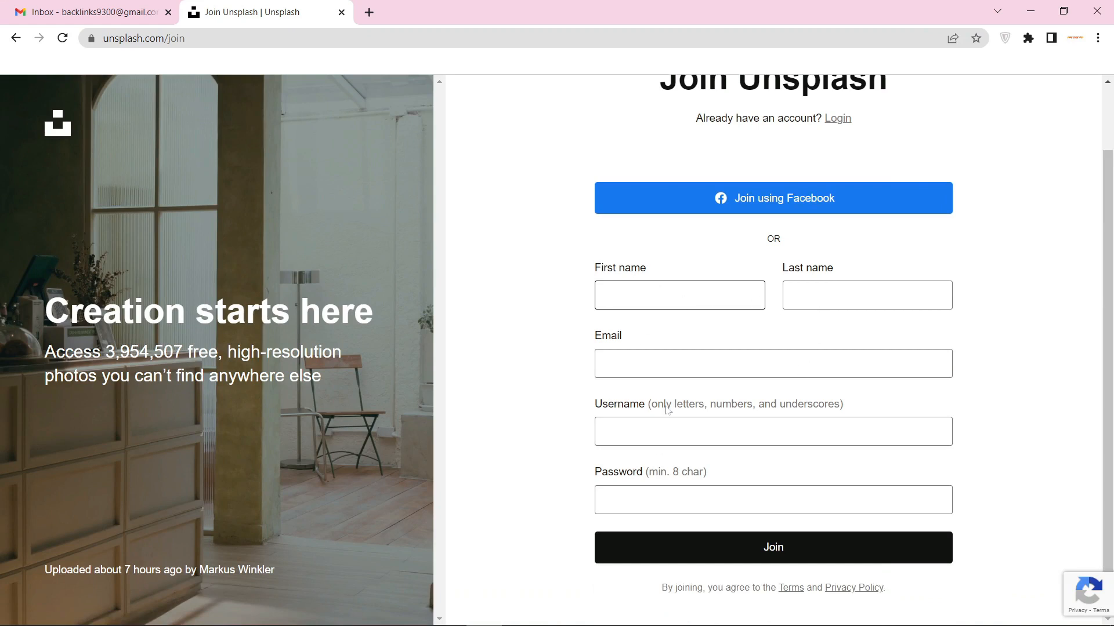
text(Game Guide)
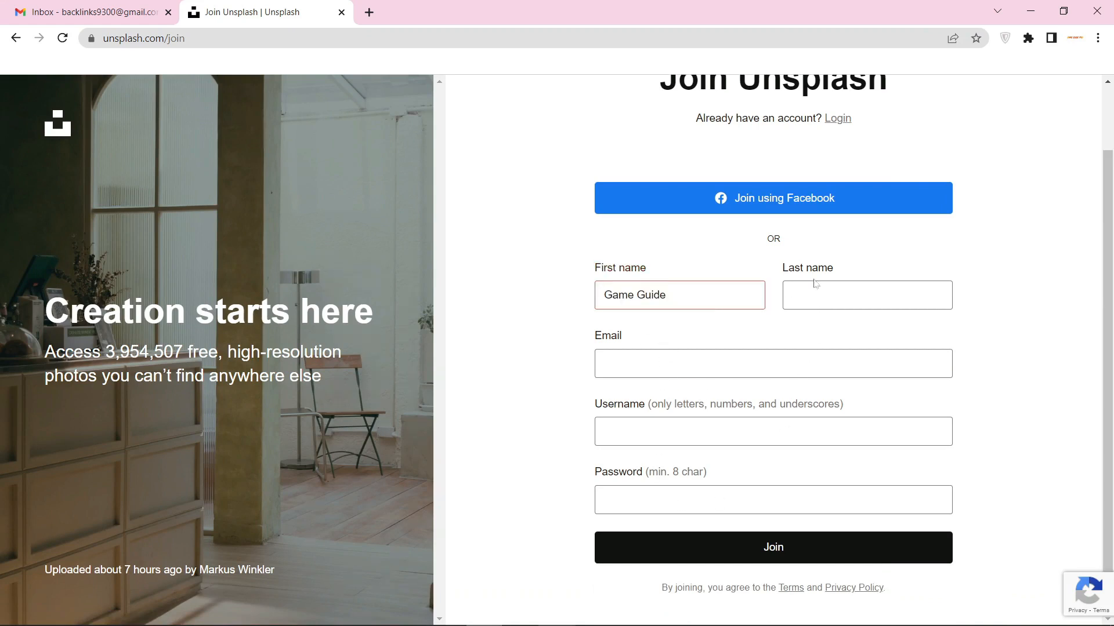
text(Pro)
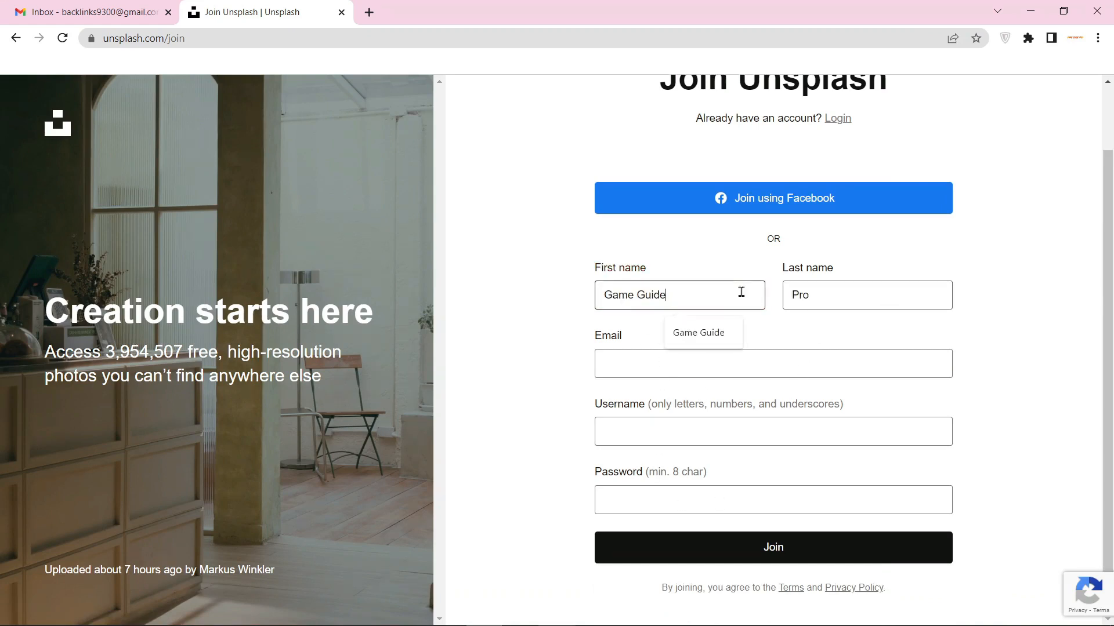
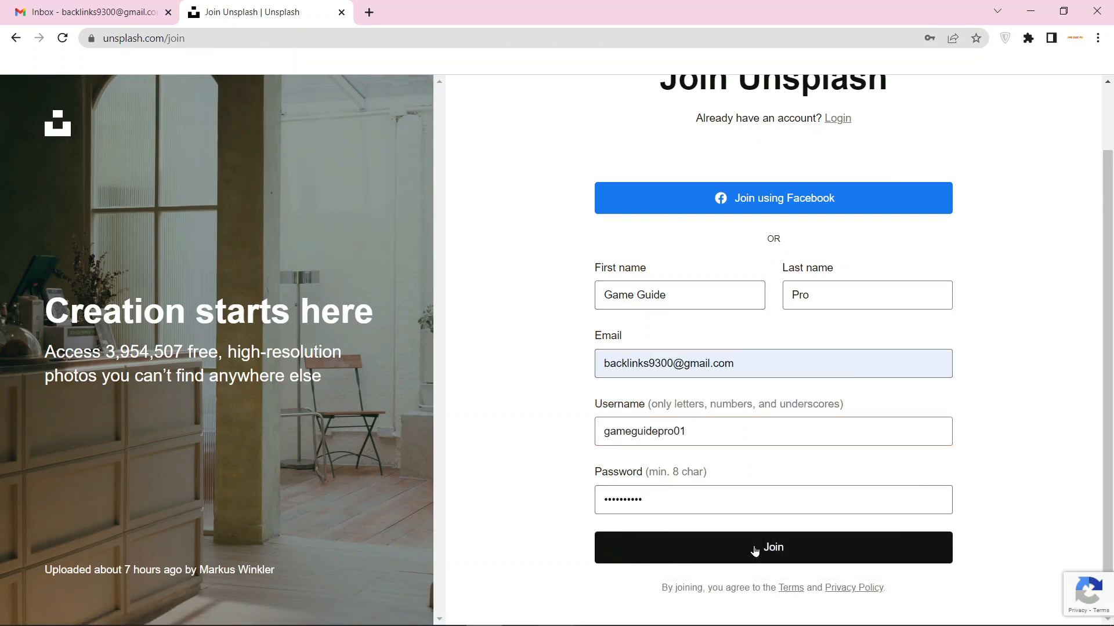
click(772, 547)
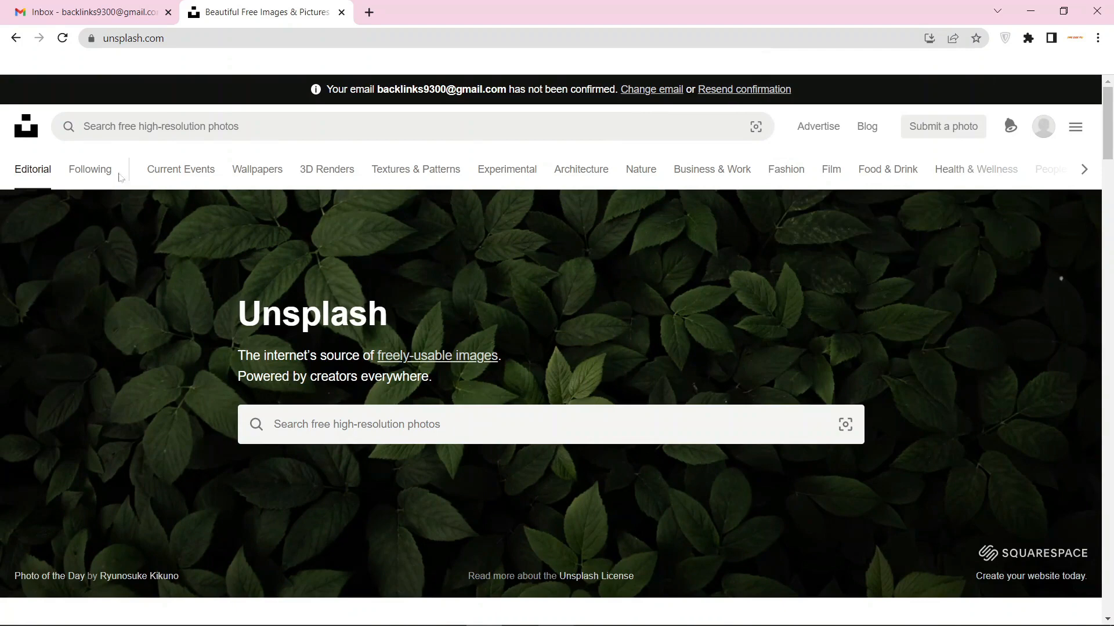
Open the 'Confirm your Unsplash Account' email in the Gmail inbox
click(89, 12)
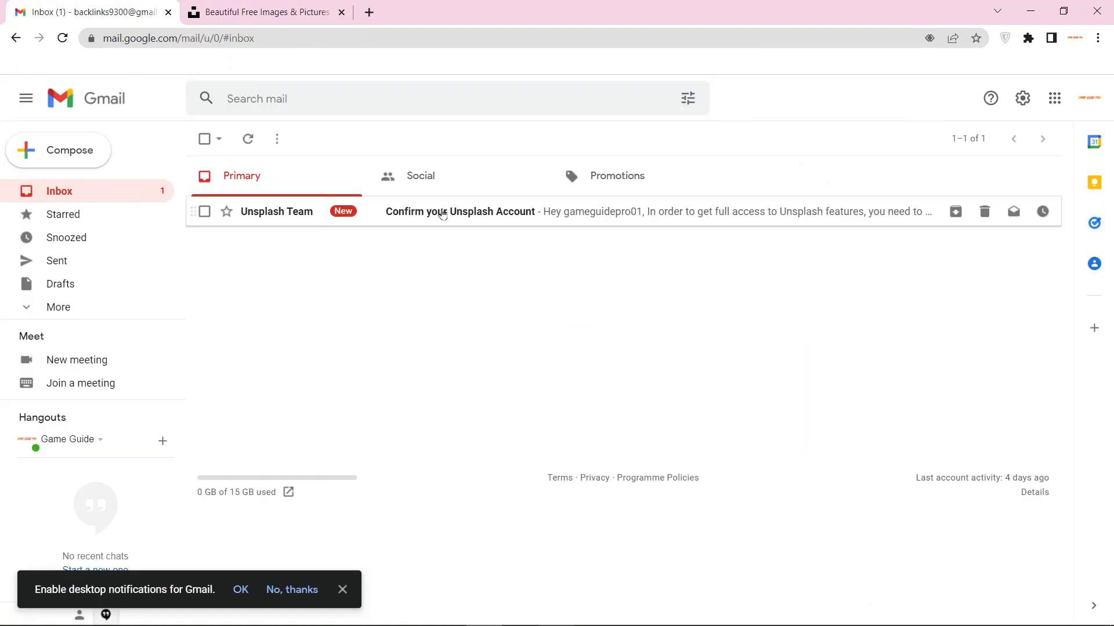
click(460, 211)
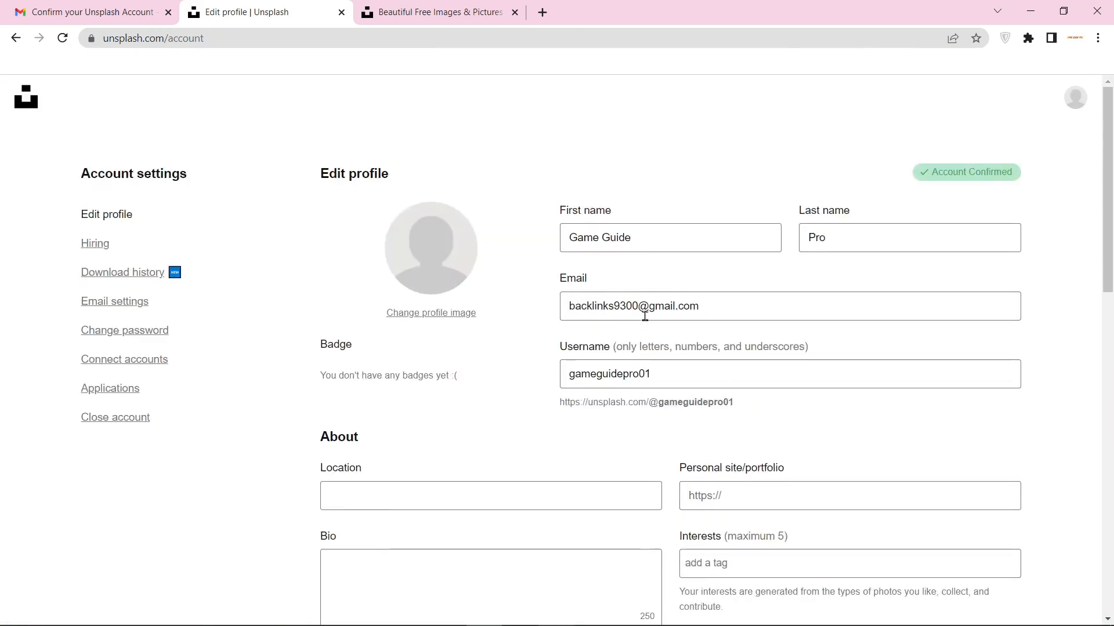
mouse_move(438, 420)
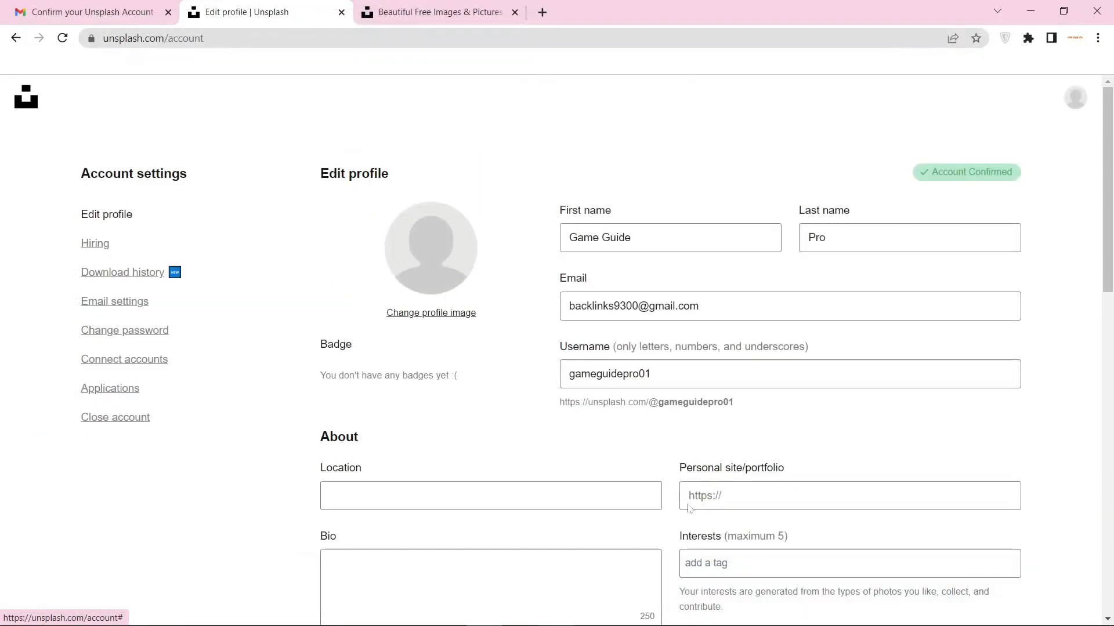
Upload the logo, add the gaming news and tips bio and gameguidepro.com site, then save
click(490, 496)
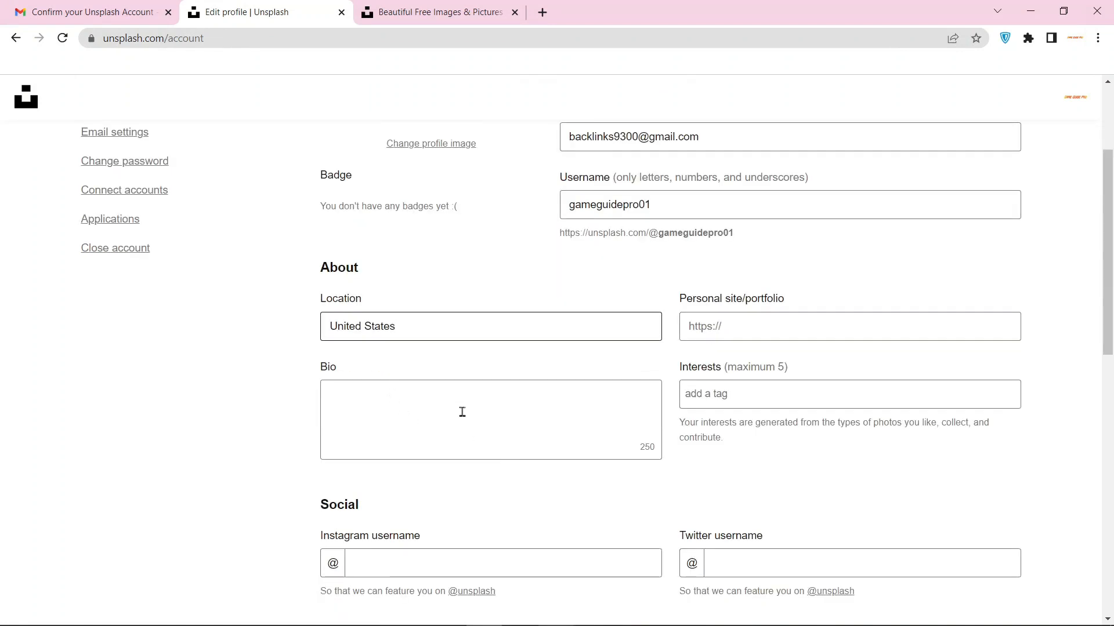
text(A Platform where you'll get the Latest News, Reviews, and Tips & Tricks of the PC & Mobile Games.)
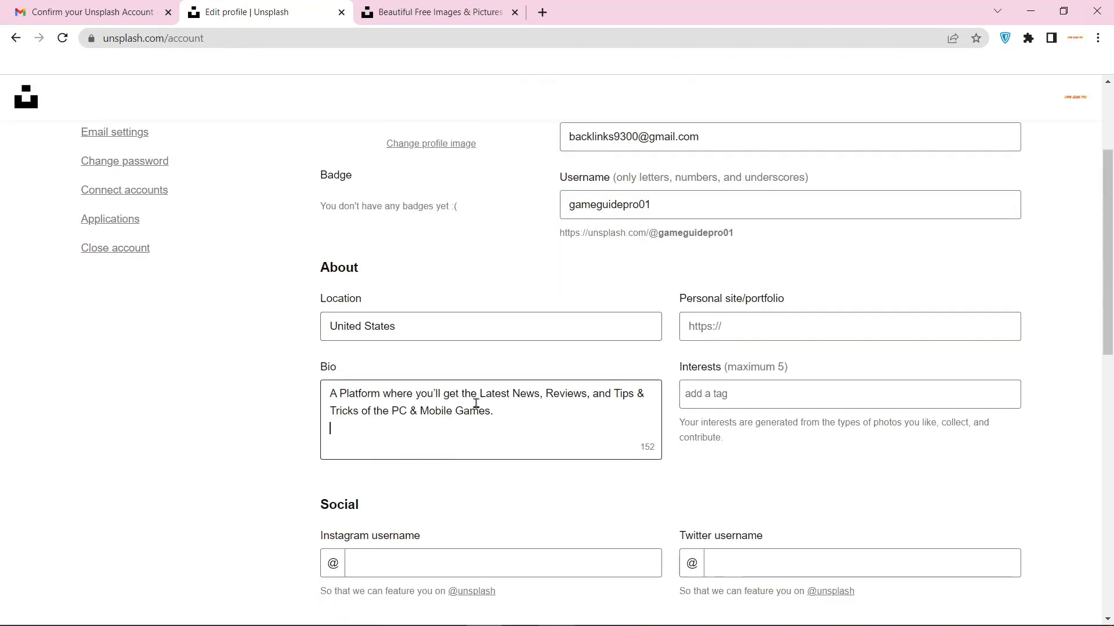
click(848, 326)
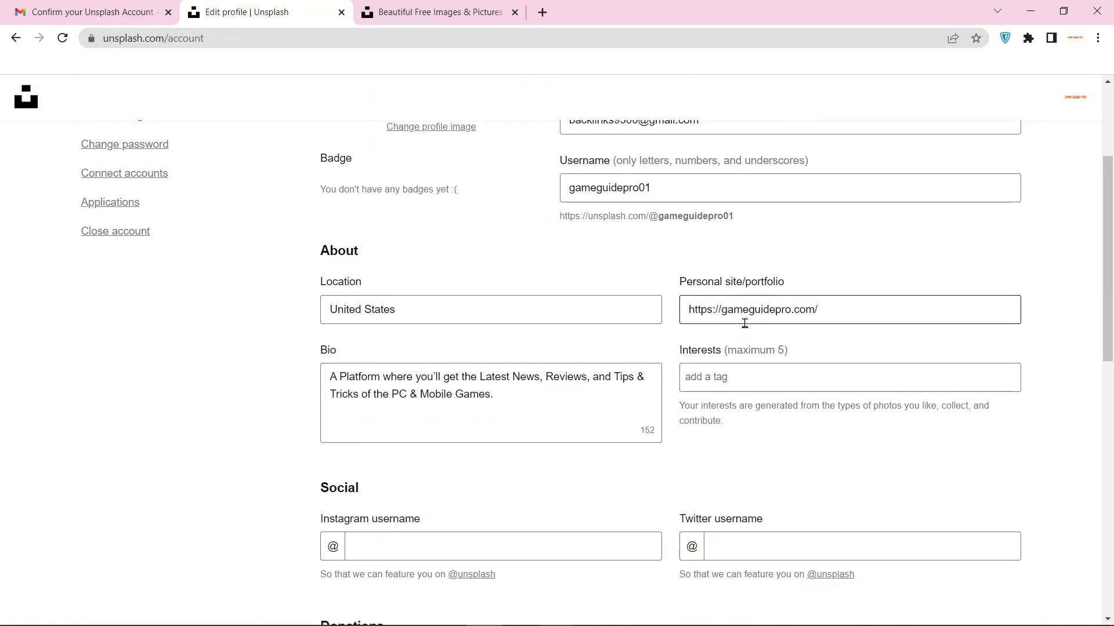
scroll(down, 3)
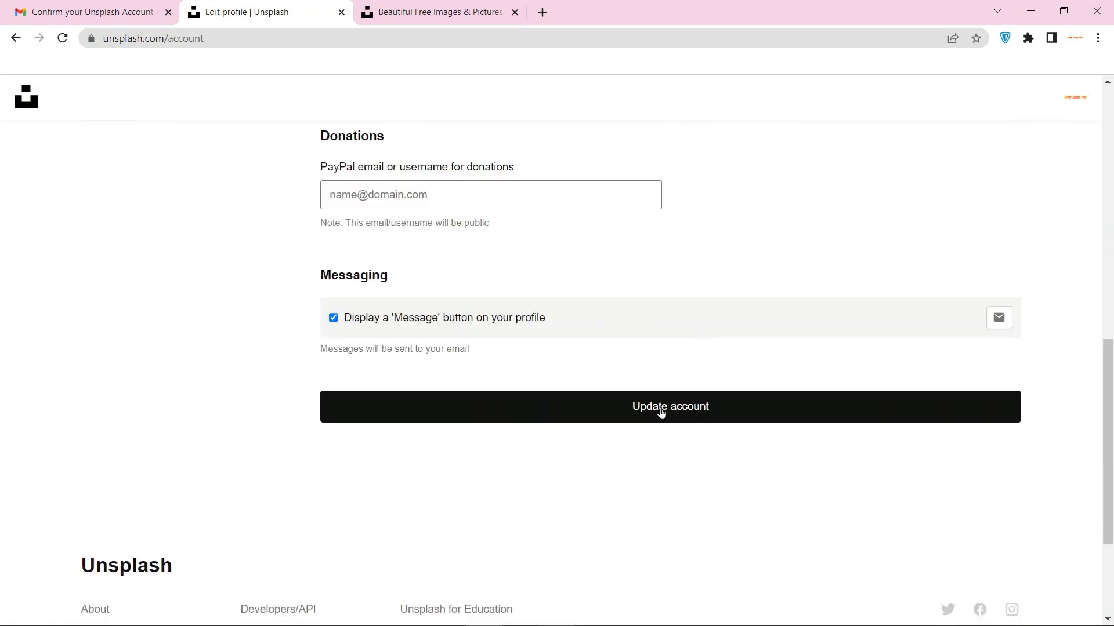
click(670, 406)
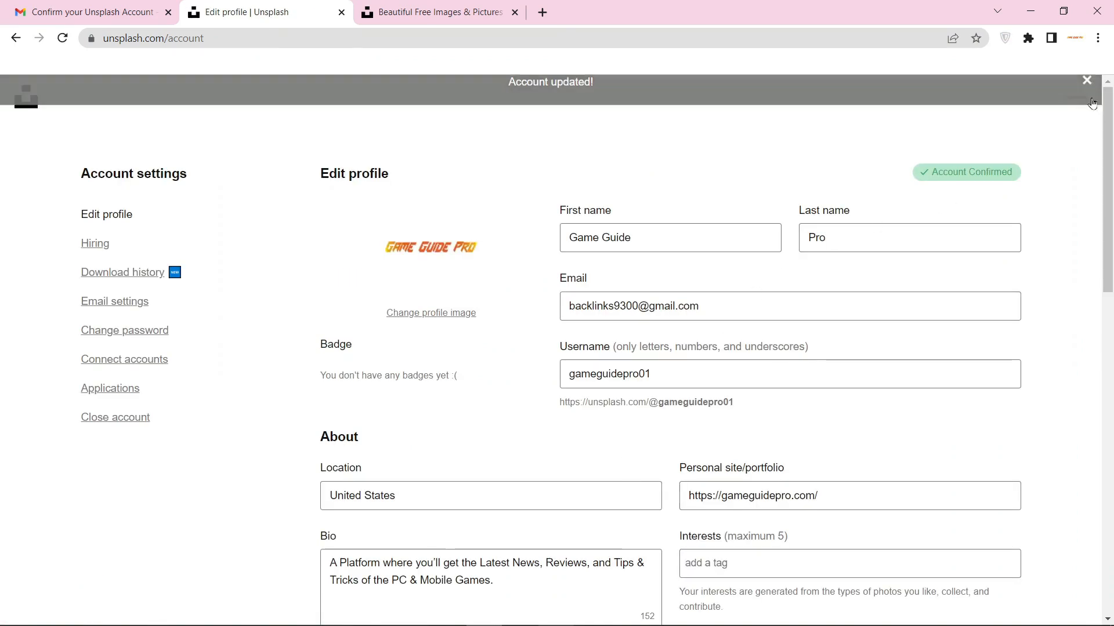
View the public Game Guide Pro profile page, then minimise the browser
click(1074, 97)
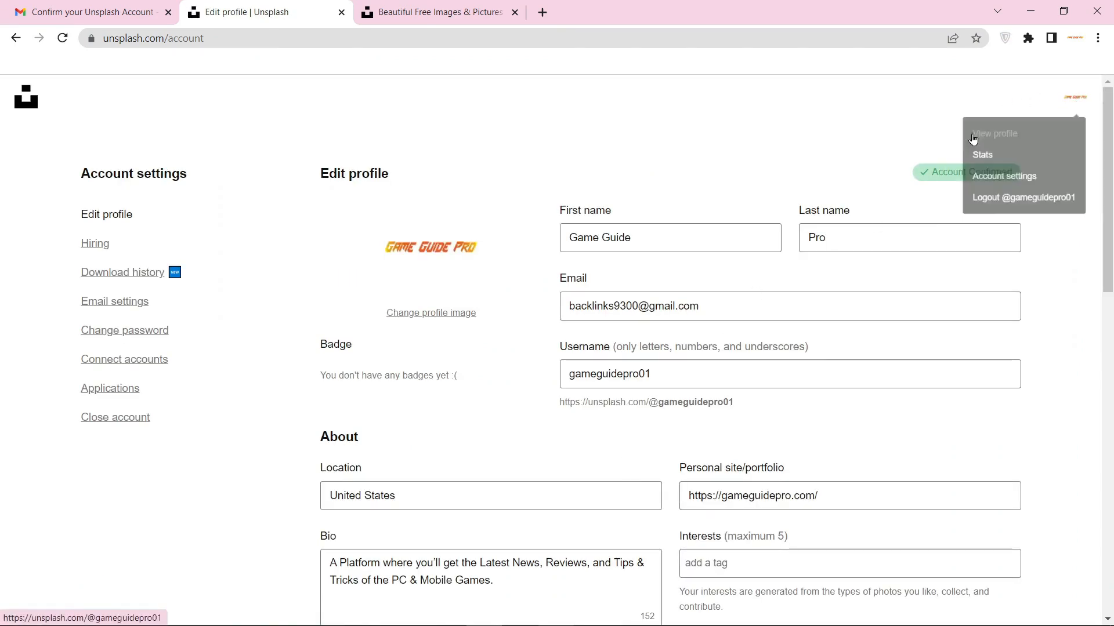
click(994, 133)
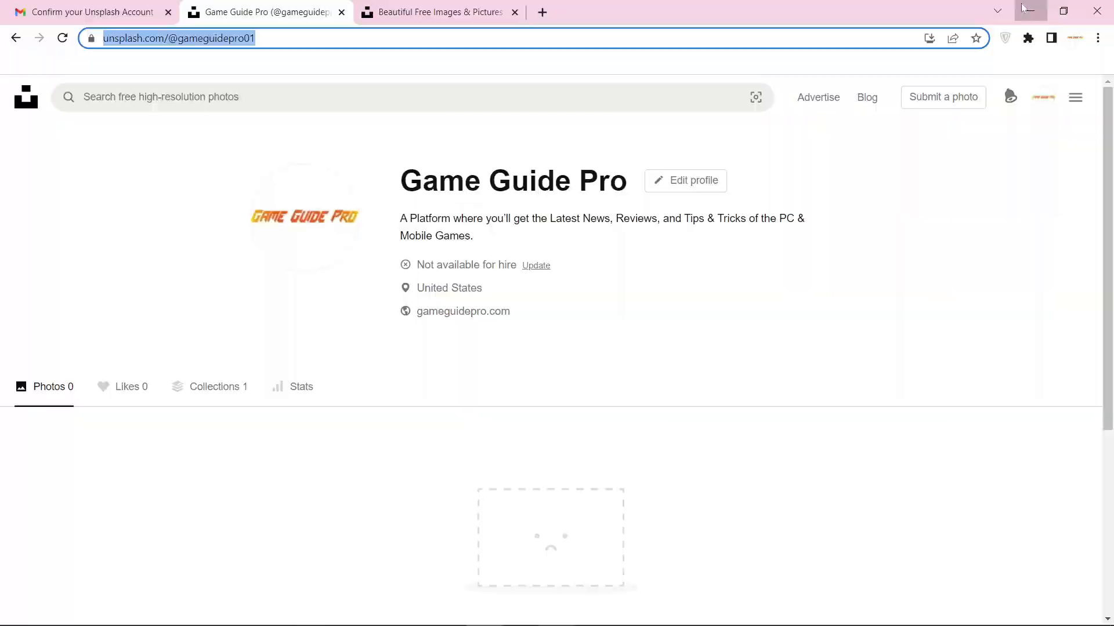
click(1025, 12)
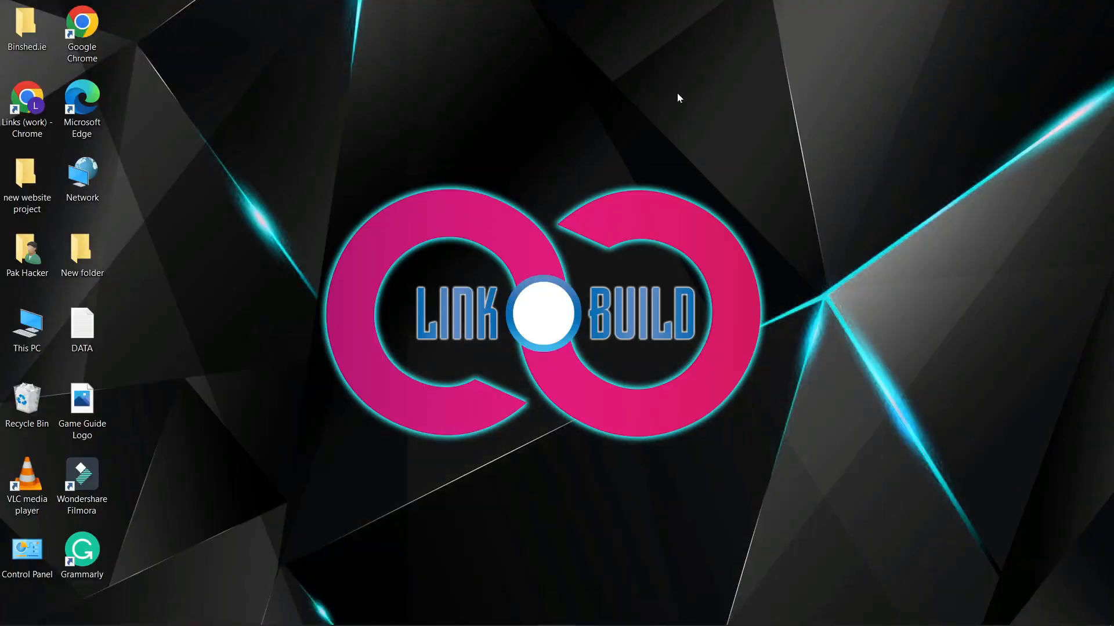